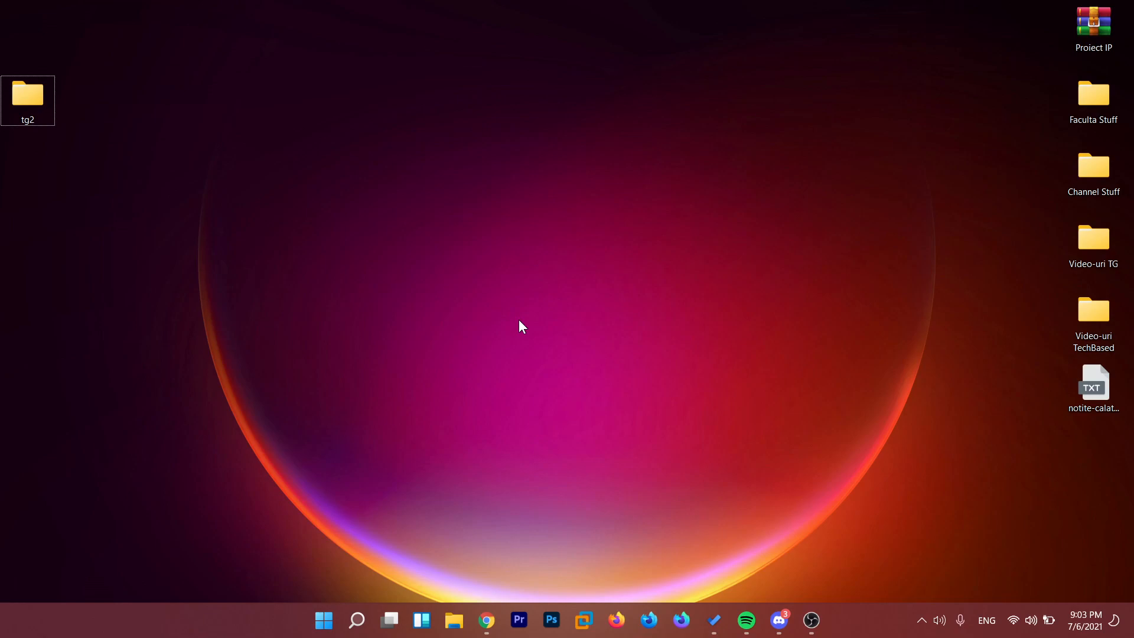
Search Windows for 'rege' so Registry Editor appears as the best match
{"action": "left_click", "coordinate": [486, 620]}
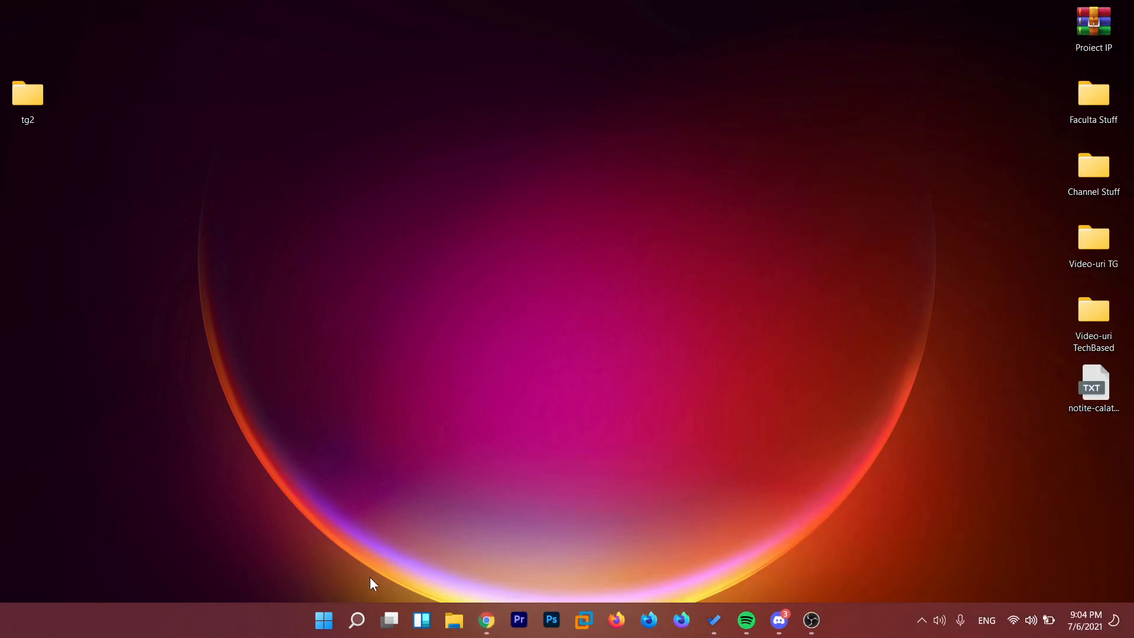
{"action": "left_click", "coordinate": [355, 620]}
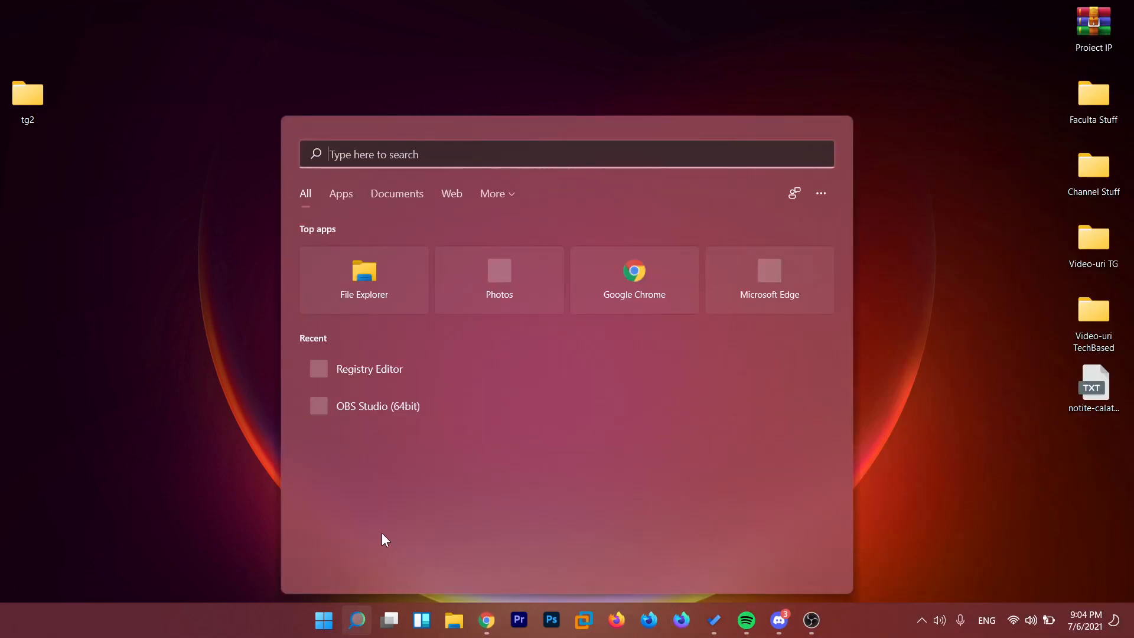
{"action": "type", "text": "rege"}
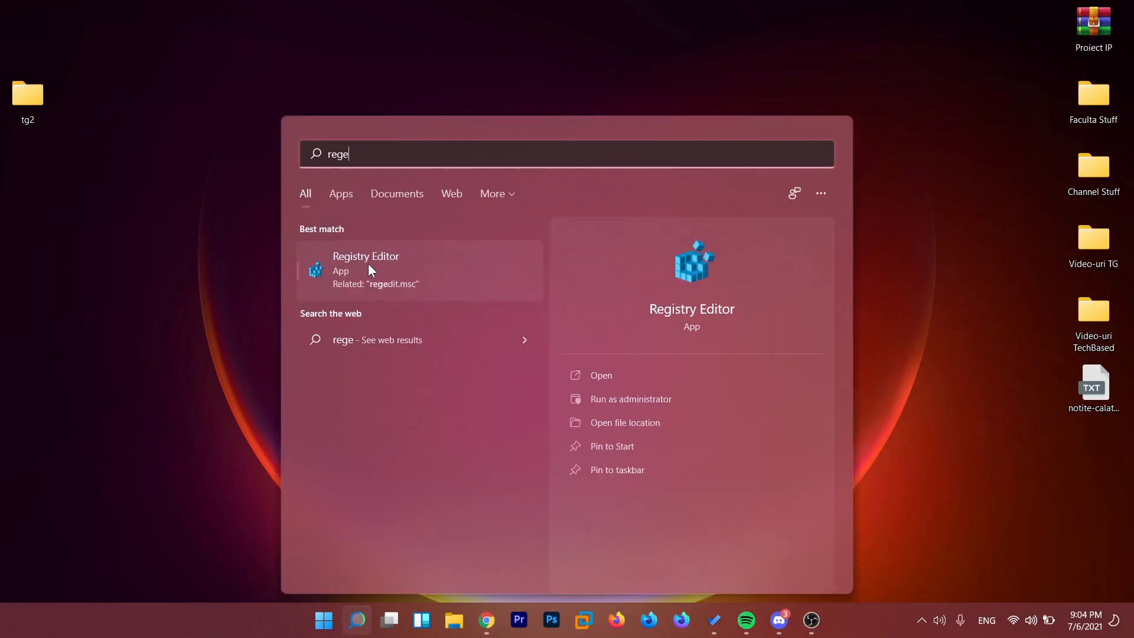
Launch Registry Editor and browse HKEY_CURRENT_USER down to the Explorer\Advanced key's values
{"action": "left_click", "coordinate": [364, 269]}
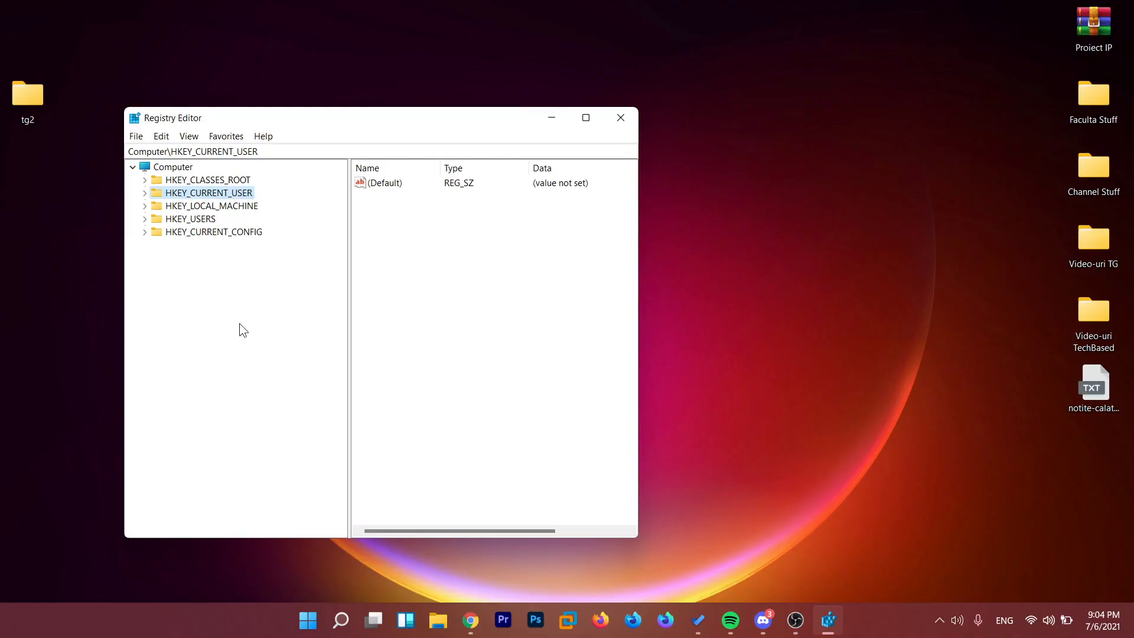
{"action": "mouse_move", "coordinate": [146, 205]}
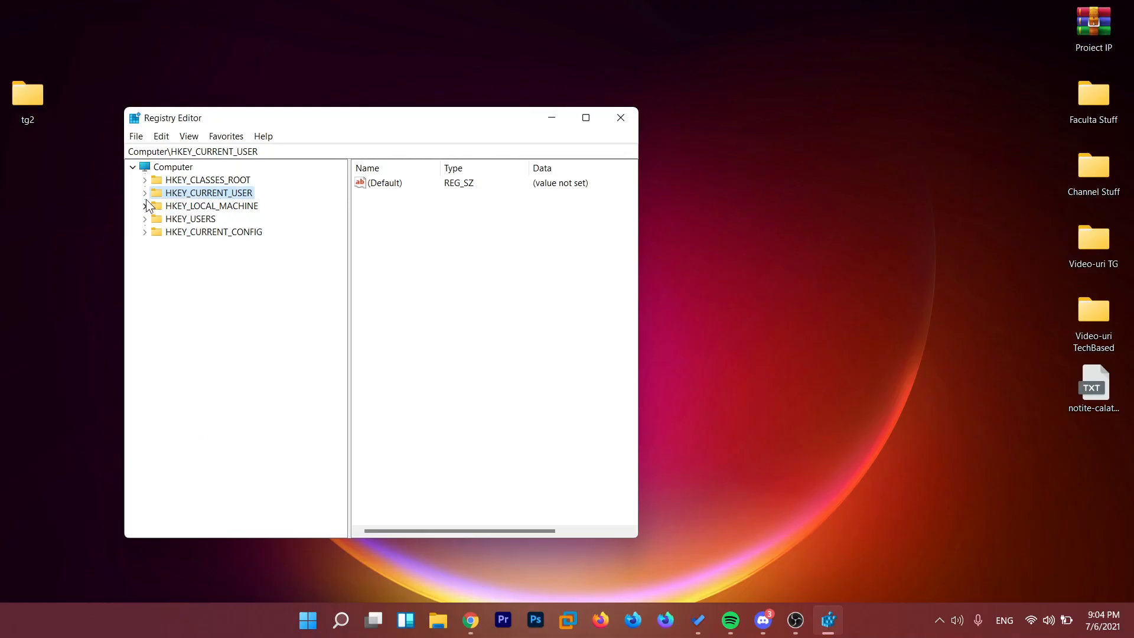
{"action": "left_click", "coordinate": [144, 193]}
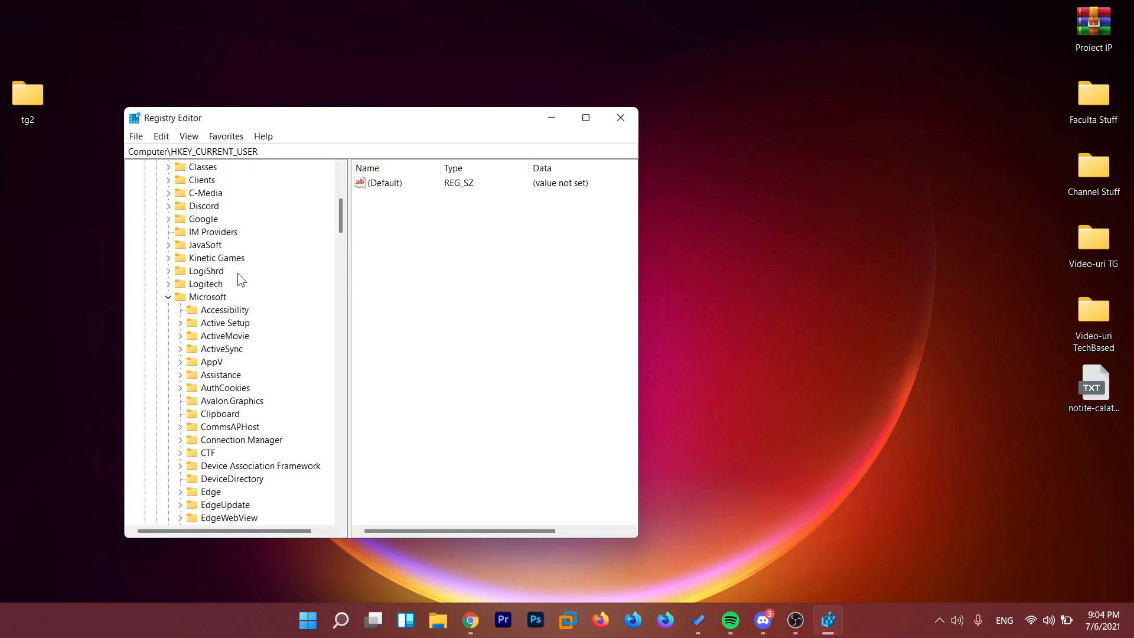
{"action": "scroll", "scroll_direction": "down", "scroll_amount": 3}
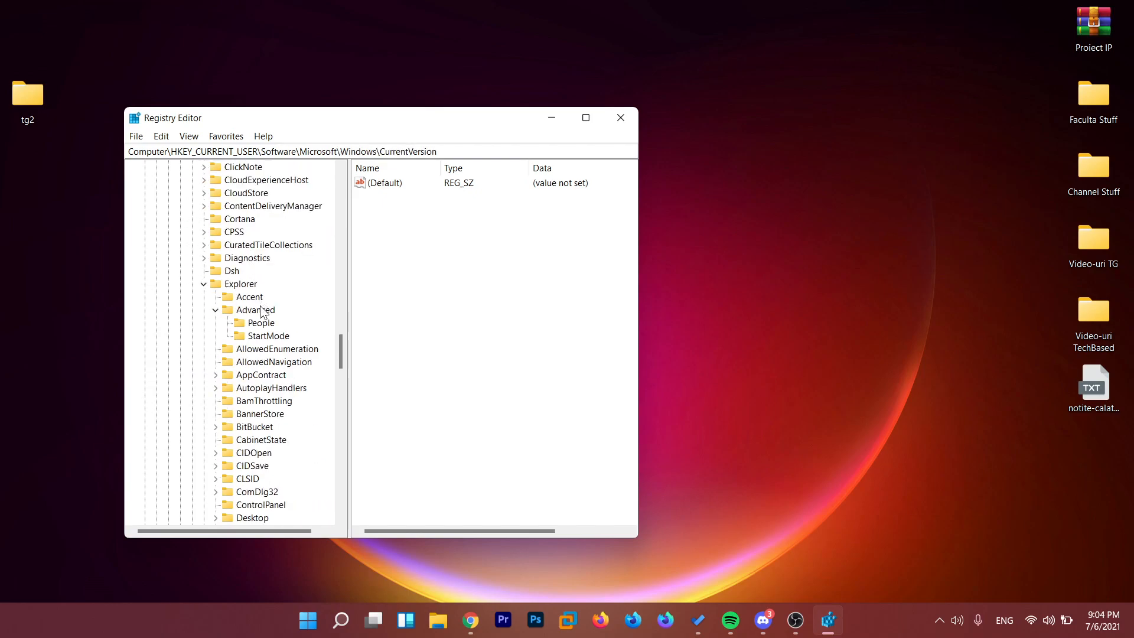
{"action": "left_click", "coordinate": [255, 309]}
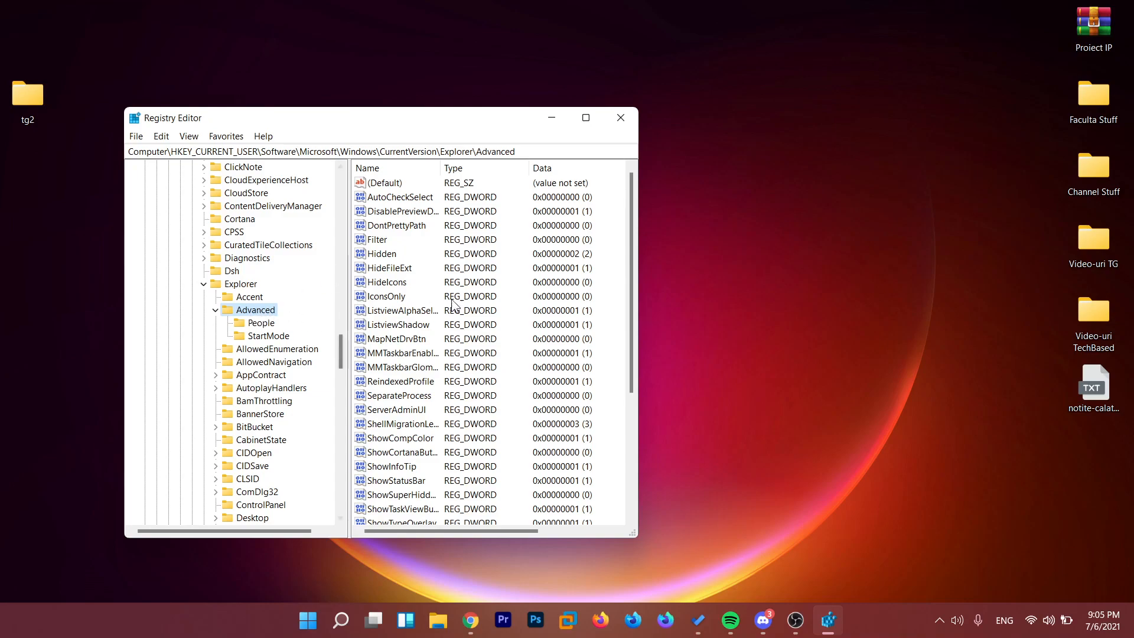
Create a new DWORD (32-bit) value named TaskbarSi in the Advanced key and begin editing it
{"action": "scroll", "scroll_direction": "down", "scroll_amount": 3}
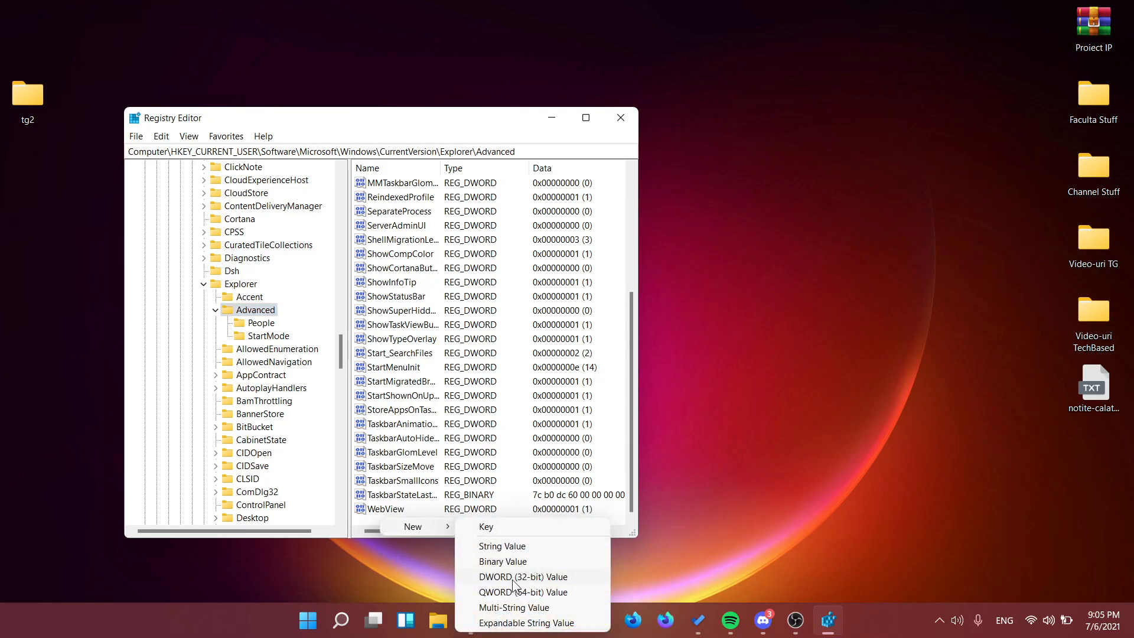
{"action": "left_click", "coordinate": [523, 576]}
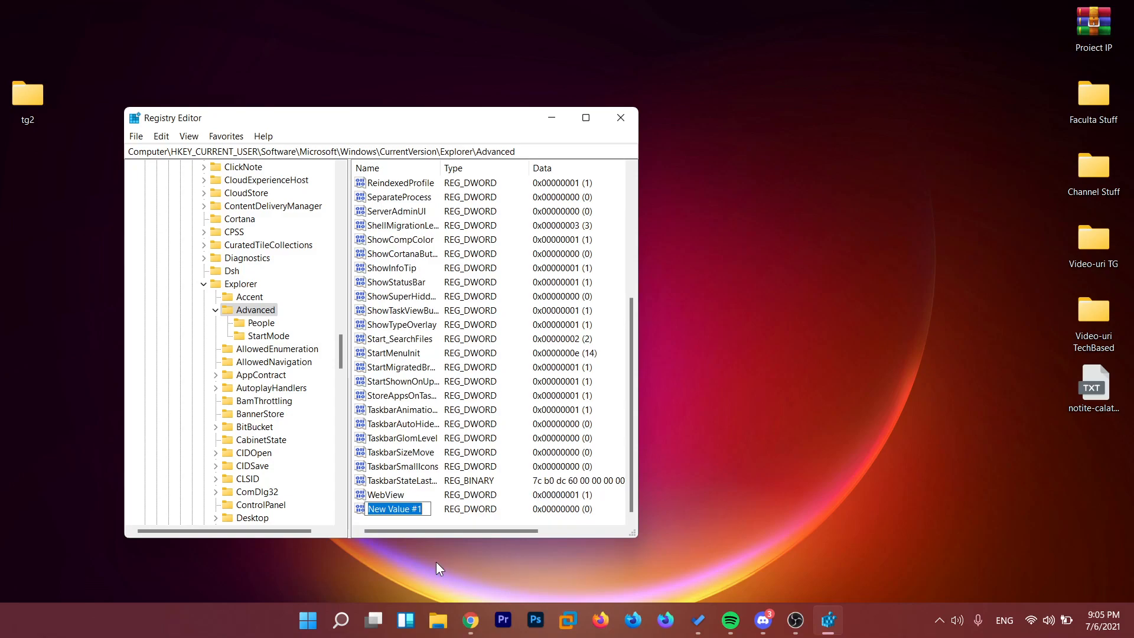
{"action": "type", "text": "TaskbarSi"}
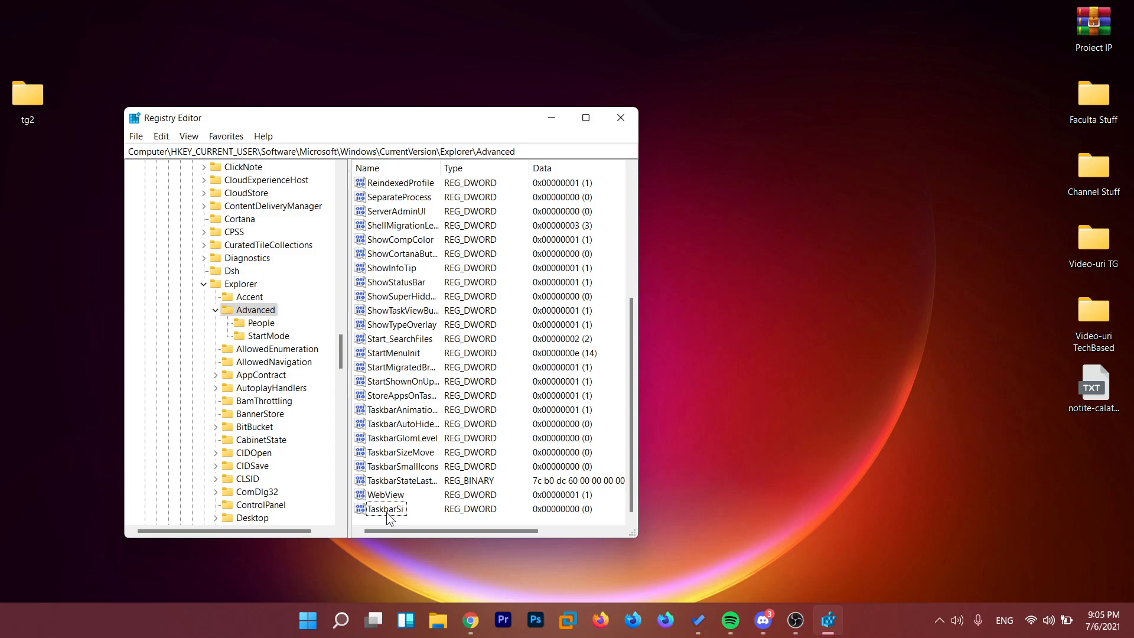
{"action": "double_click", "coordinate": [385, 508]}
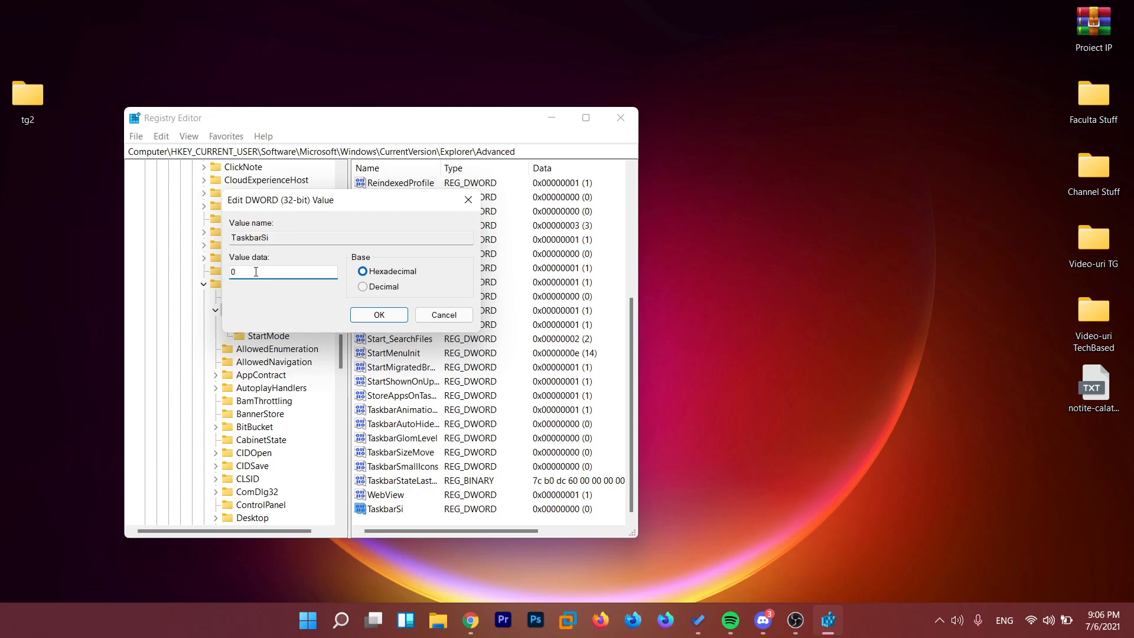
Save TaskbarSi with data 0 and close Registry Editor
{"action": "left_click", "coordinate": [379, 314]}
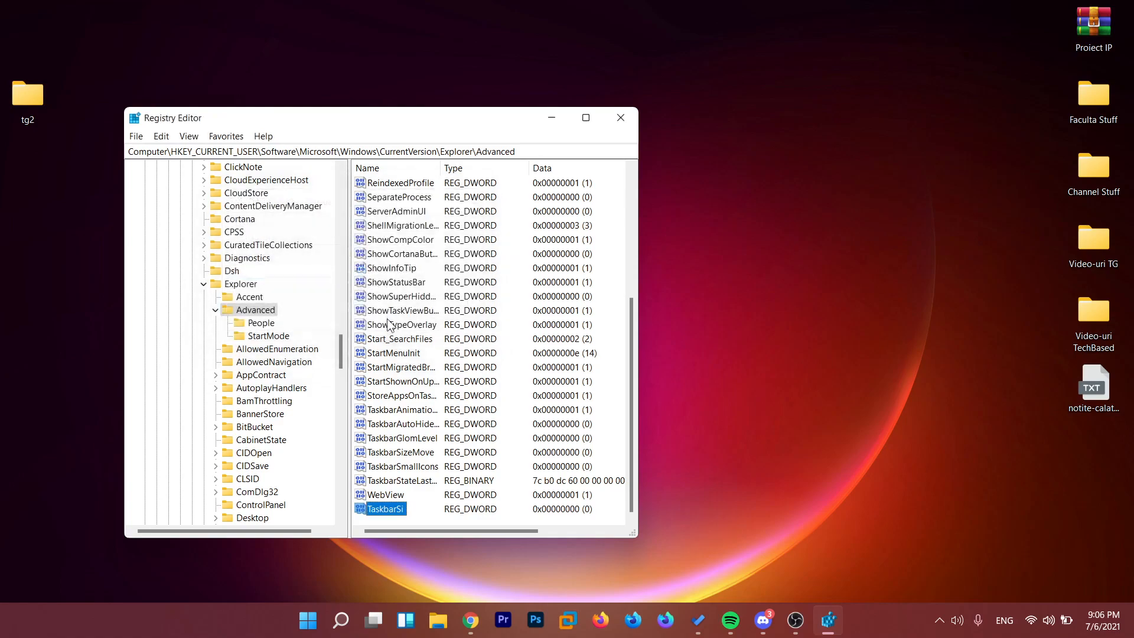
{"action": "left_click", "coordinate": [619, 117]}
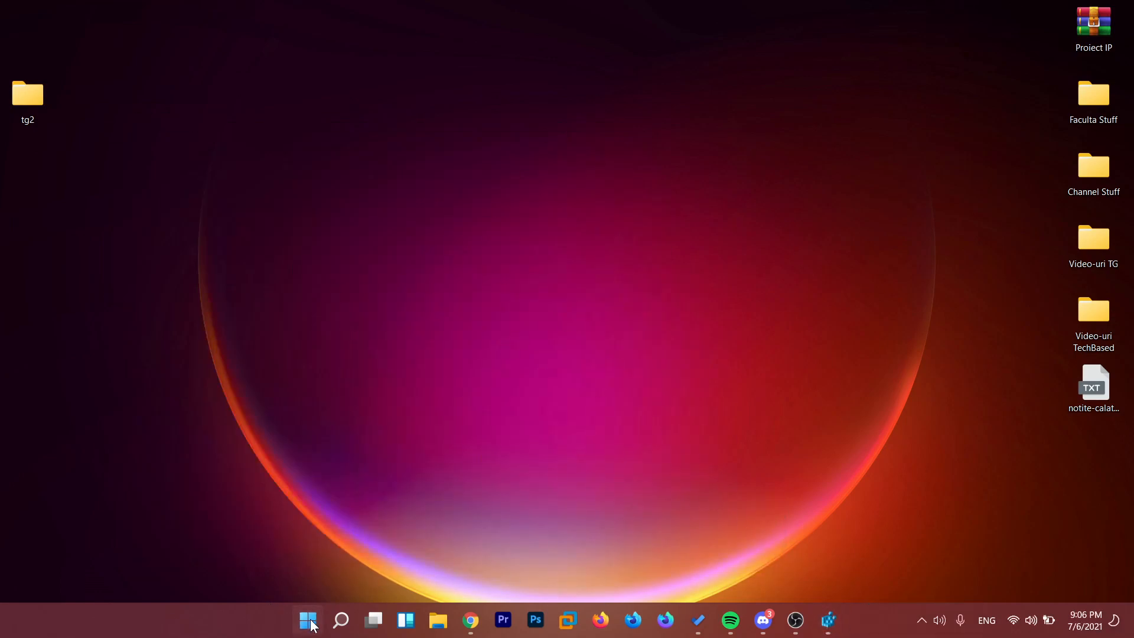
Restart the Windows Explorer process from Task Manager to reload the smaller taskbar
{"action": "left_click", "coordinate": [307, 620]}
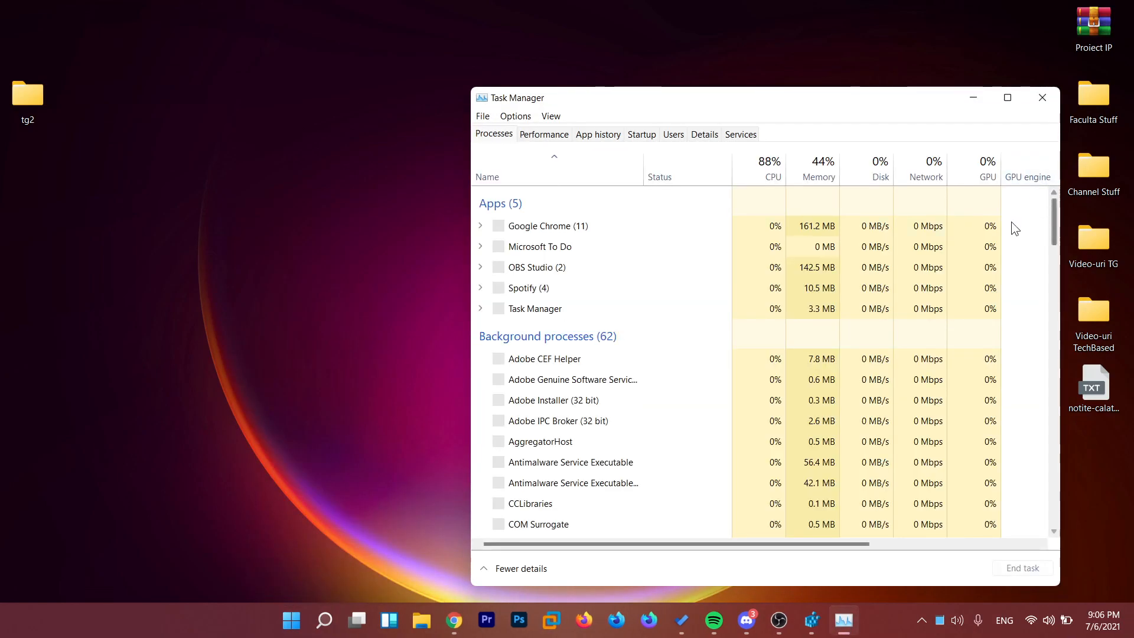
{"action": "scroll", "scroll_direction": "down", "scroll_amount": 3}
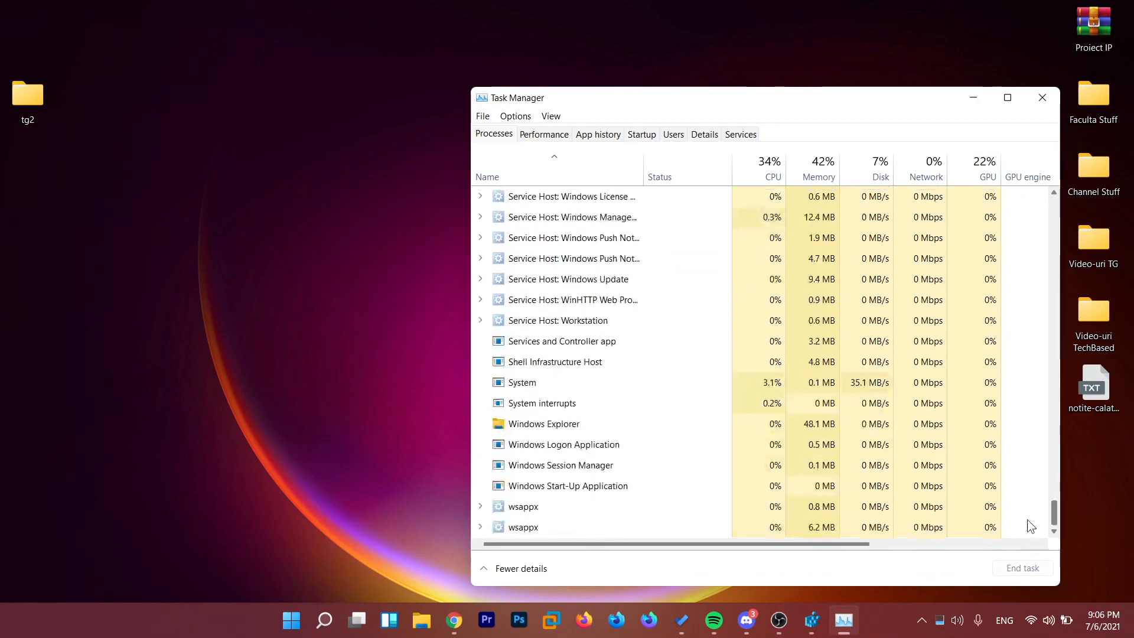
{"action": "left_click", "coordinate": [544, 423]}
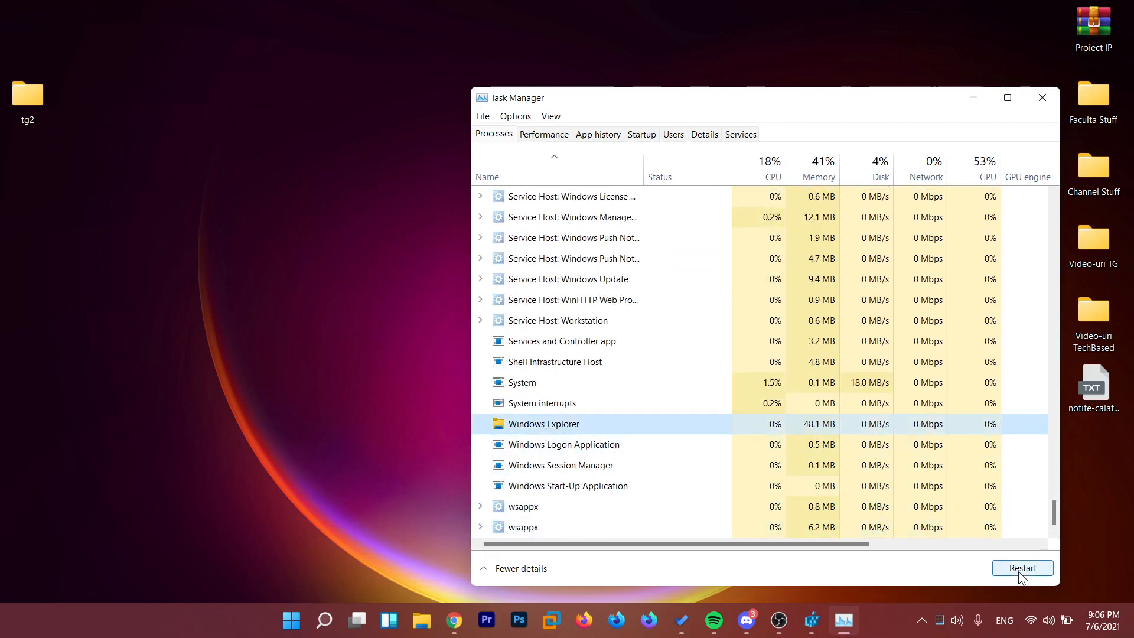
{"action": "left_click", "coordinate": [1021, 568]}
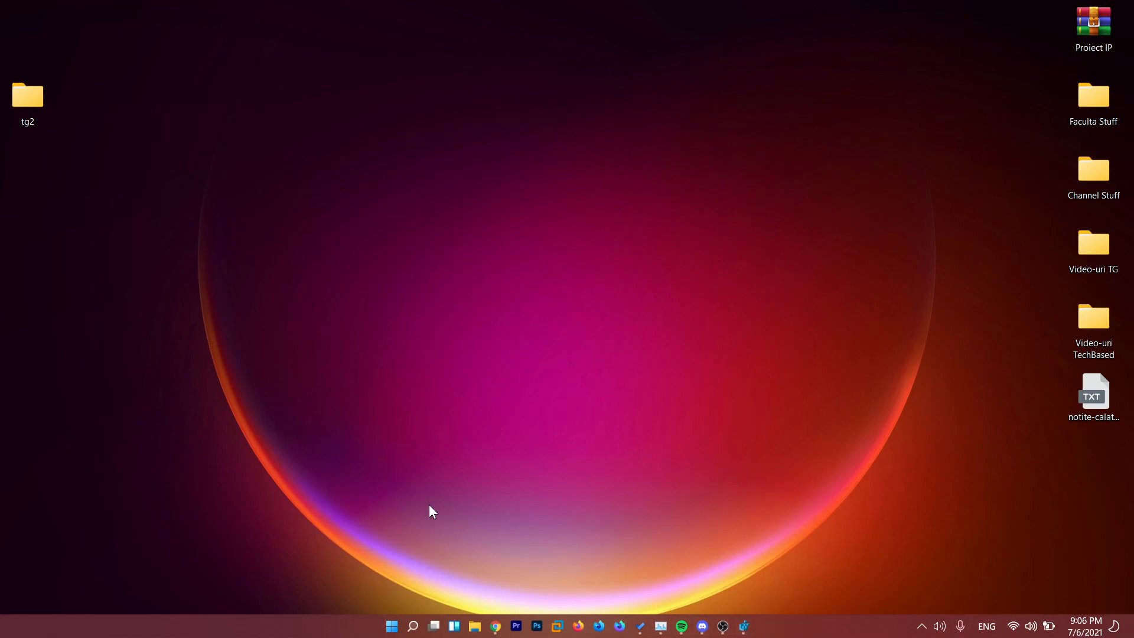
{"action": "mouse_move", "coordinate": [450, 558]}
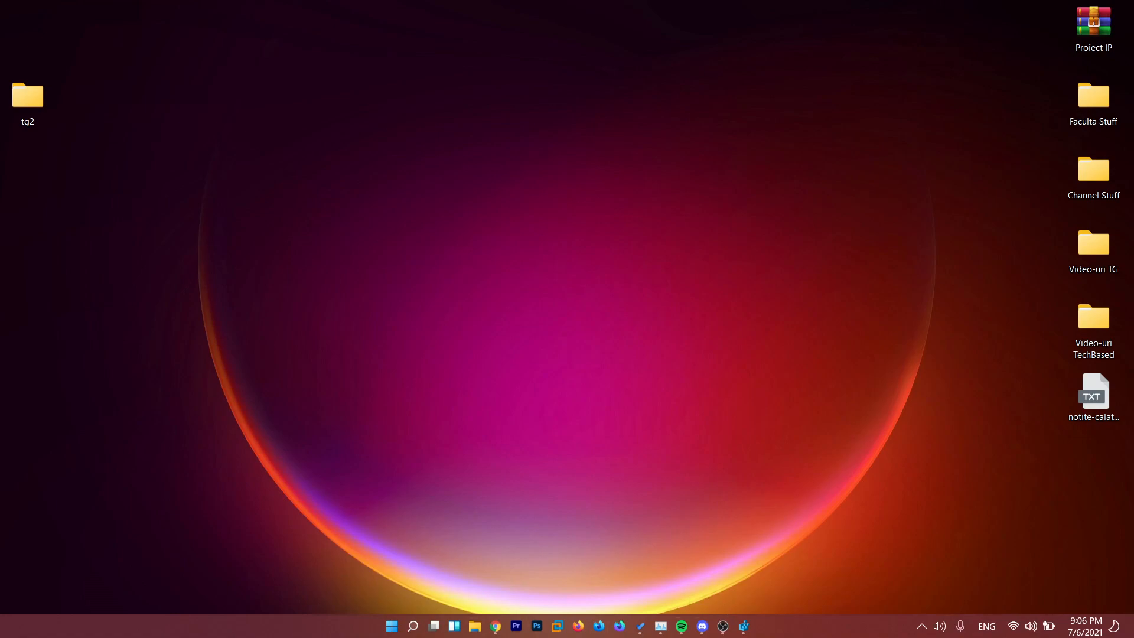
{"action": "mouse_move", "coordinate": [556, 604]}
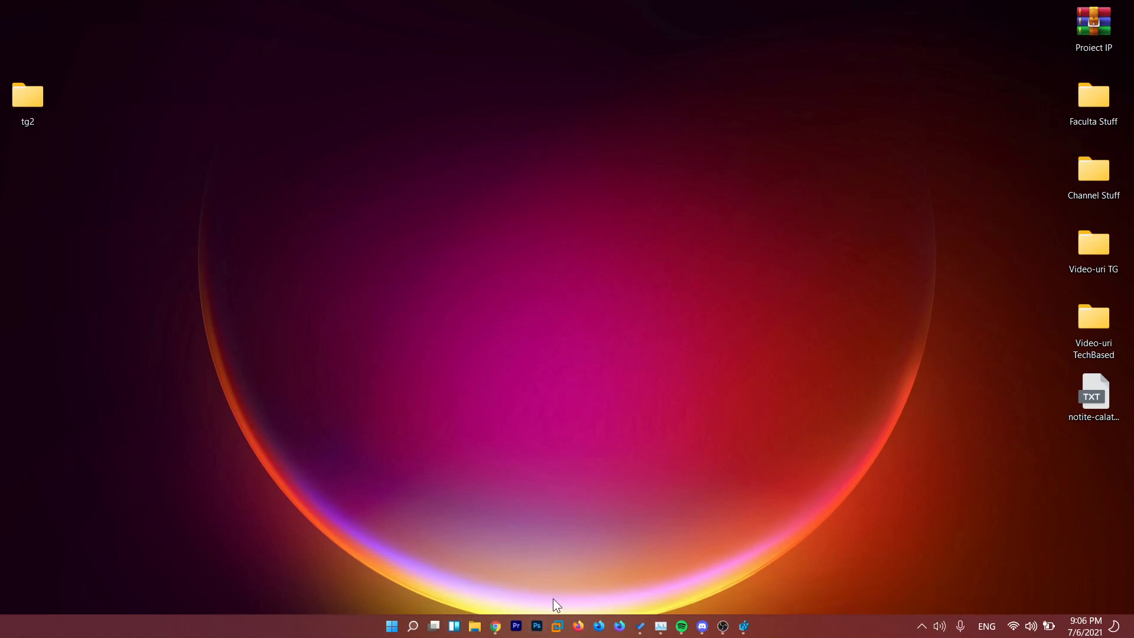
{"action": "mouse_move", "coordinate": [634, 627]}
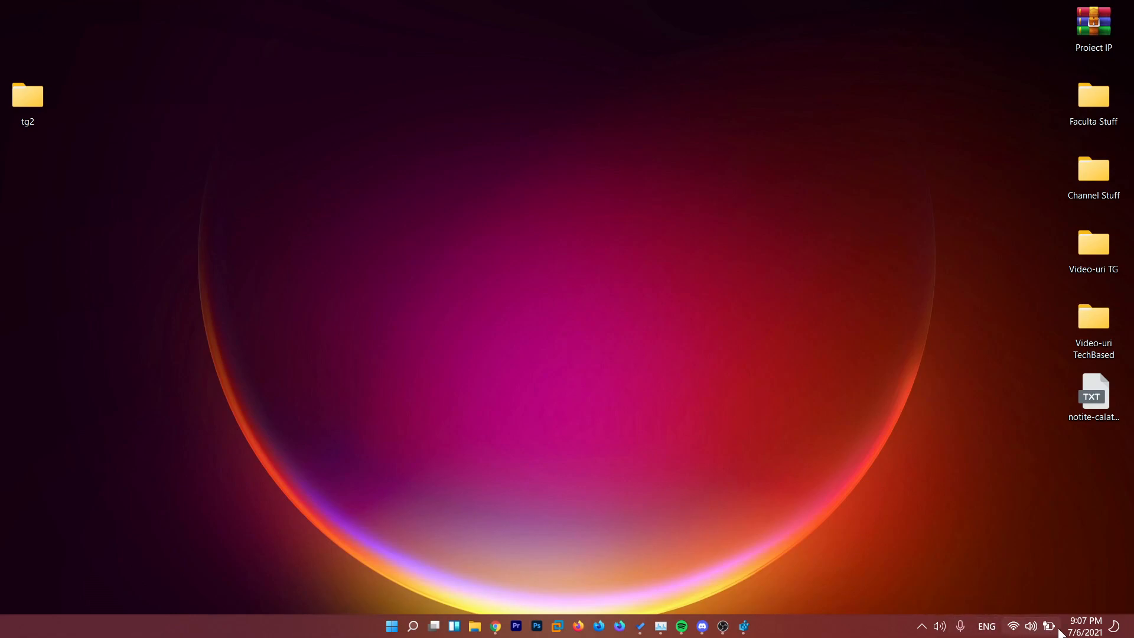
{"action": "mouse_move", "coordinate": [759, 588]}
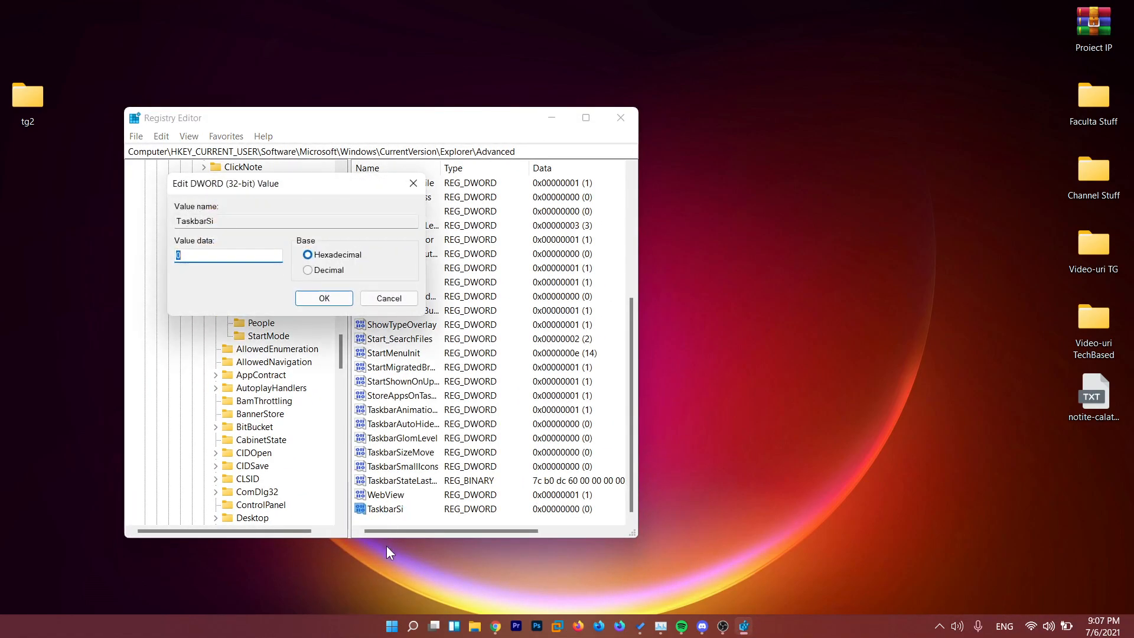
Set TaskbarSi's value data to 1 and confirm it
{"action": "type", "text": "1"}
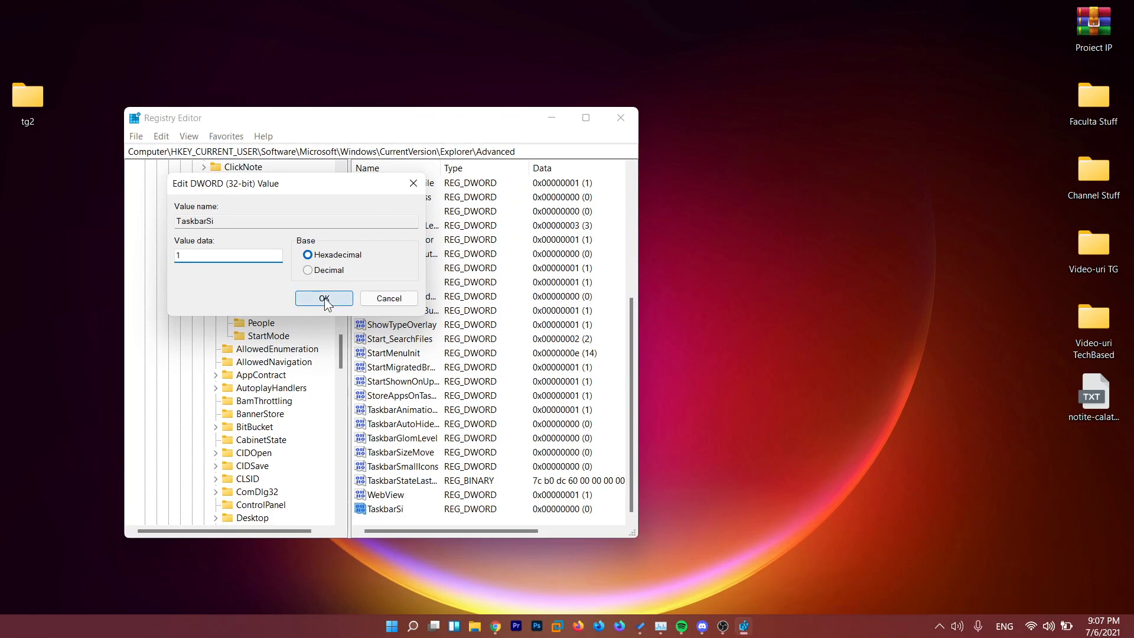
{"action": "left_click", "coordinate": [323, 298]}
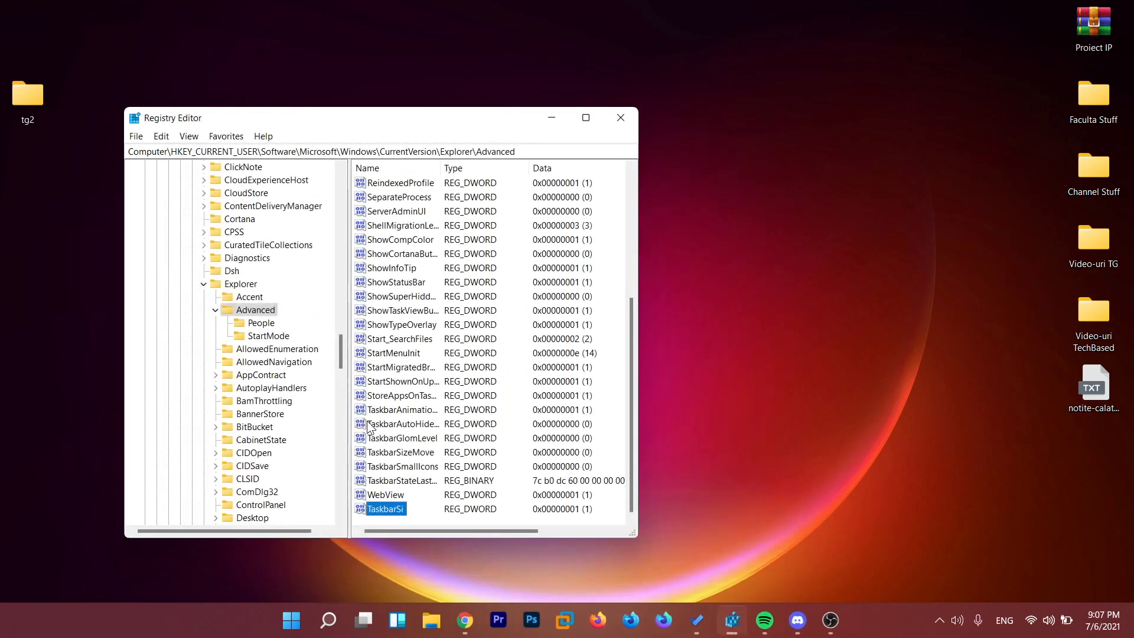
Reopen TaskbarSi and select its value data ready to replace it with 2
{"action": "double_click", "coordinate": [386, 507]}
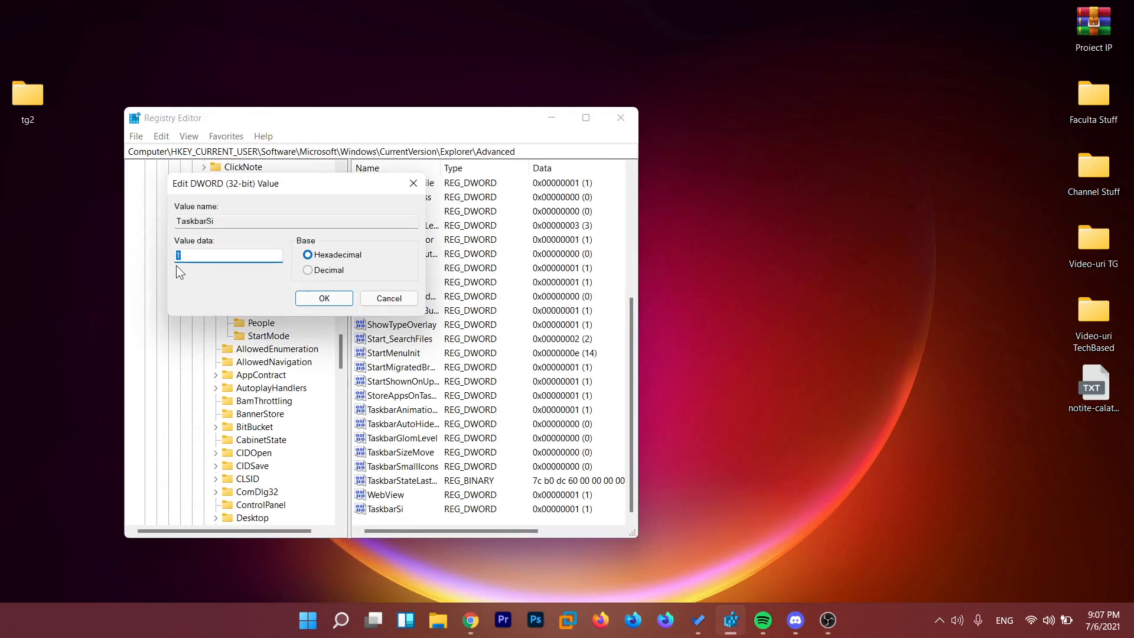
{"action": "left_click", "coordinate": [324, 298]}
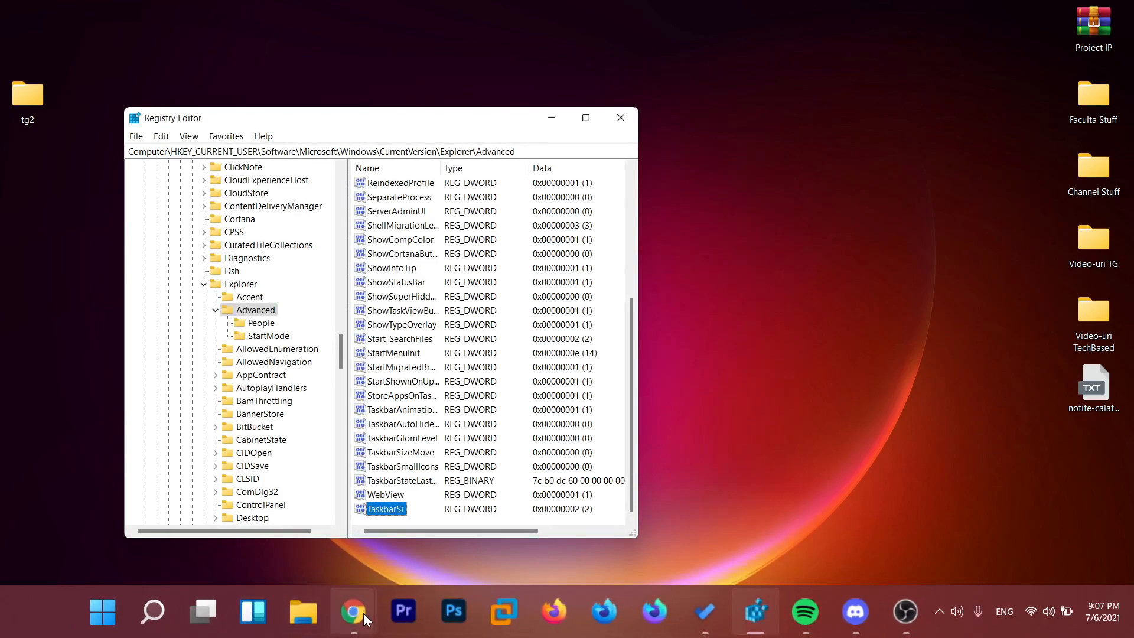
{"action": "mouse_move", "coordinate": [654, 611]}
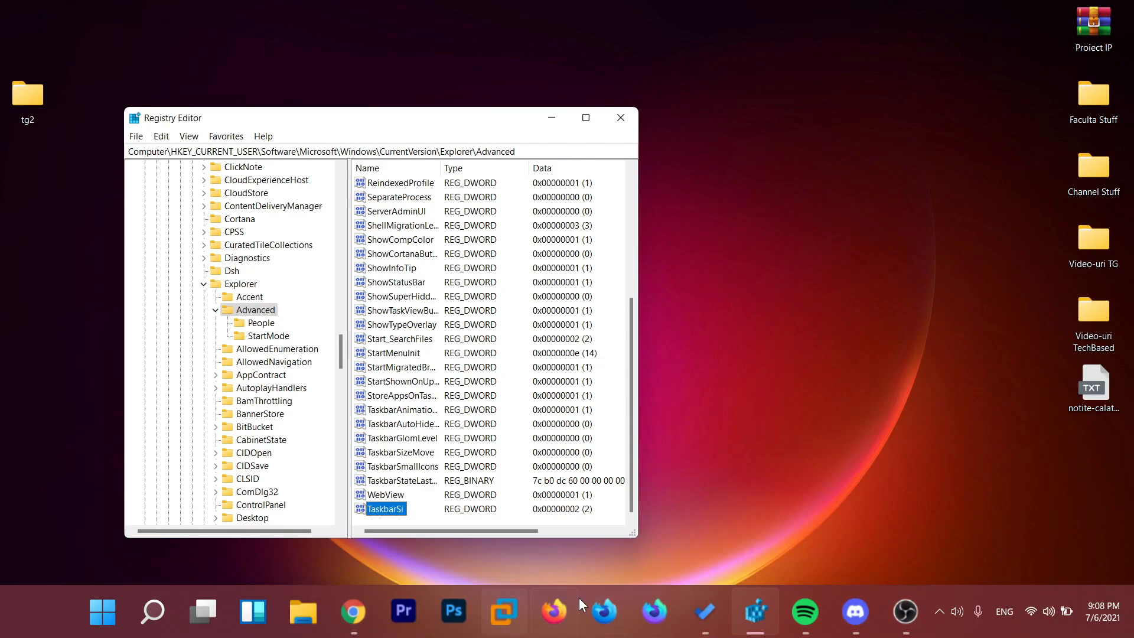
{"action": "mouse_move", "coordinate": [604, 611]}
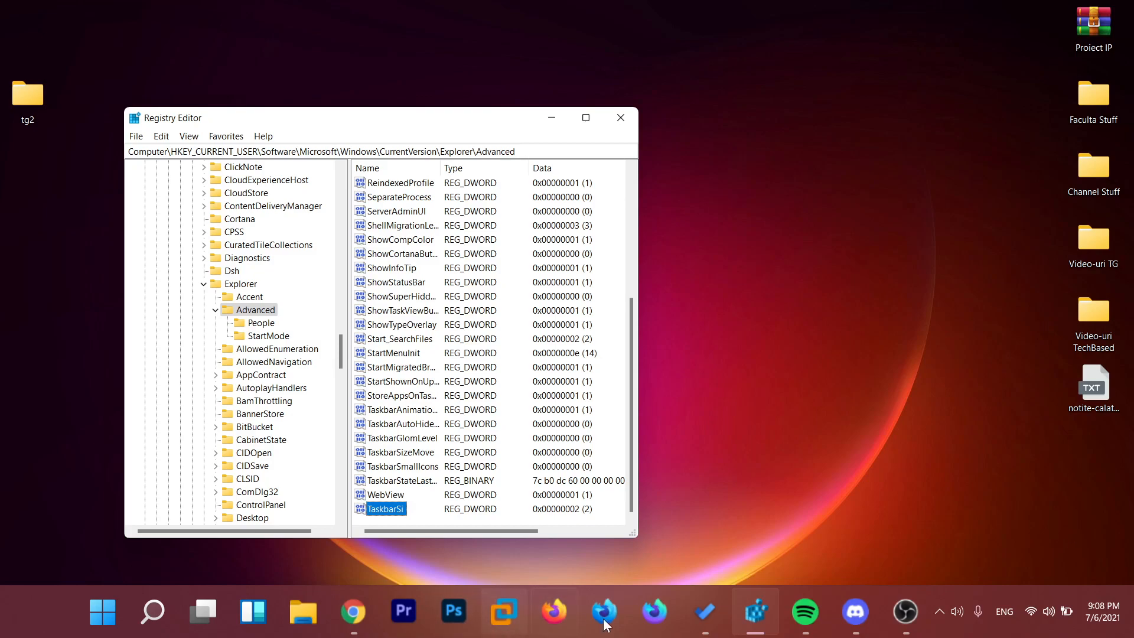
{"action": "mouse_move", "coordinate": [553, 611]}
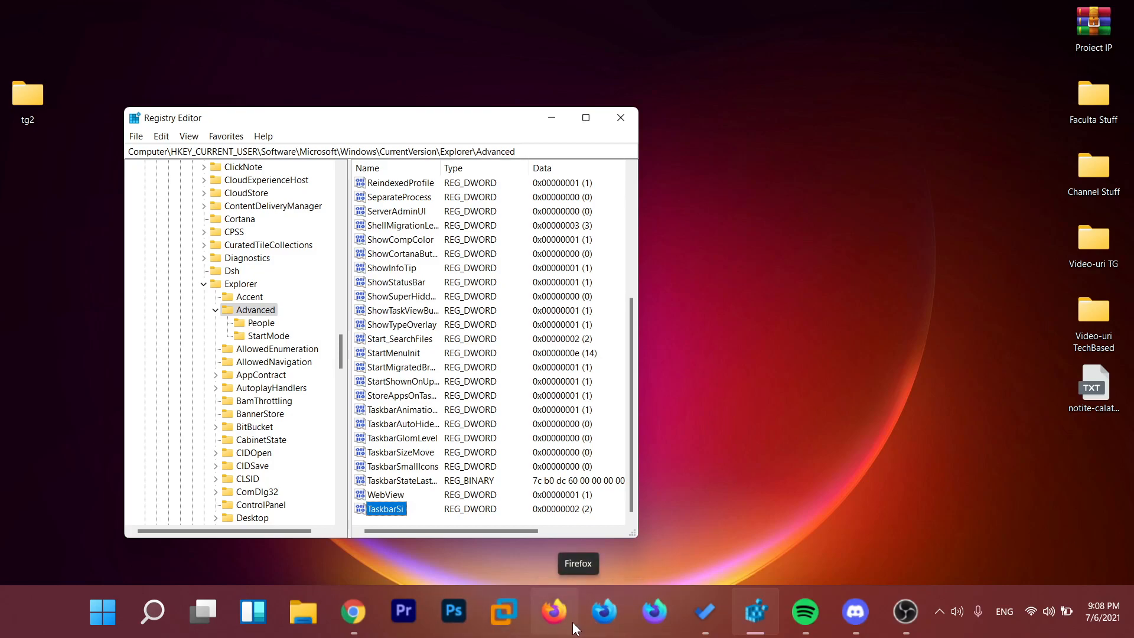
{"action": "mouse_move", "coordinate": [659, 547]}
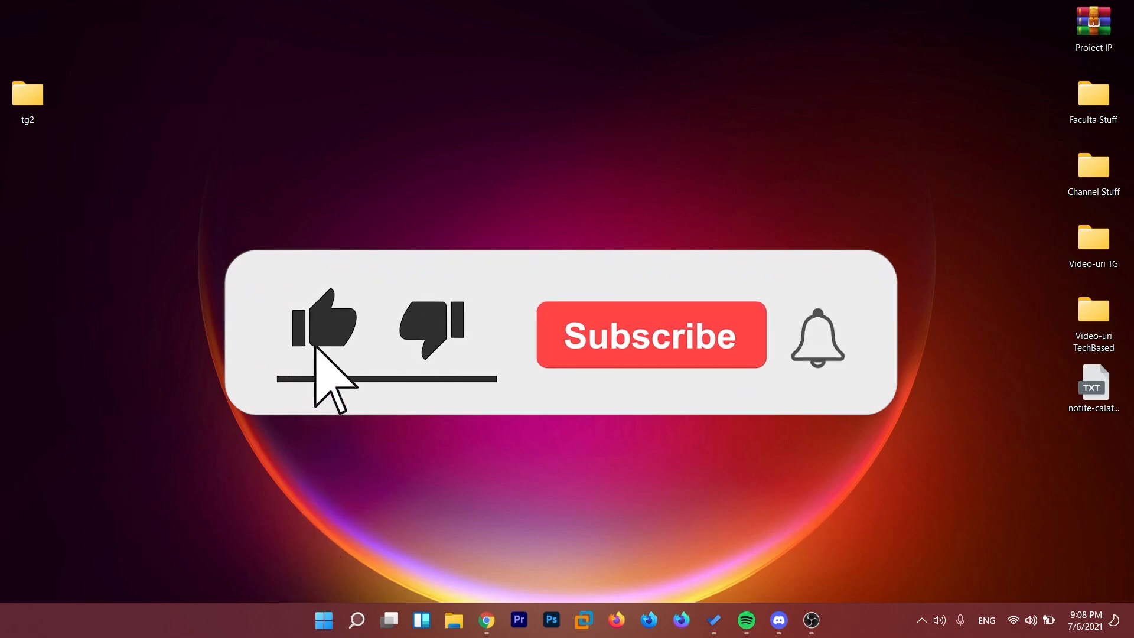
{"action": "left_click", "coordinate": [650, 334]}
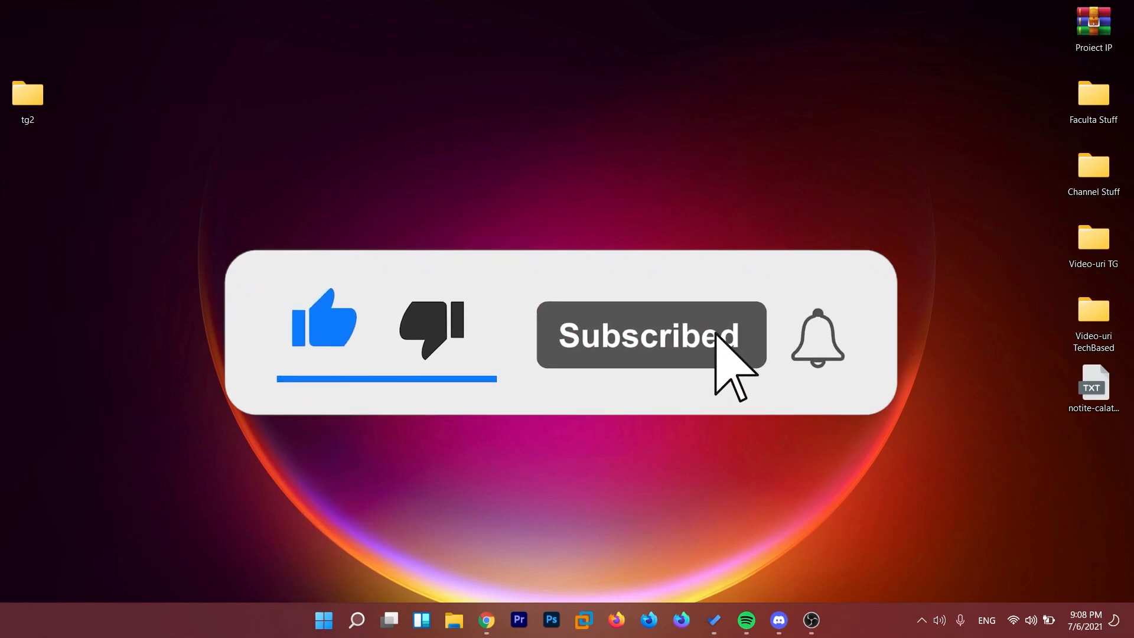
{"action": "left_click", "coordinate": [818, 340]}
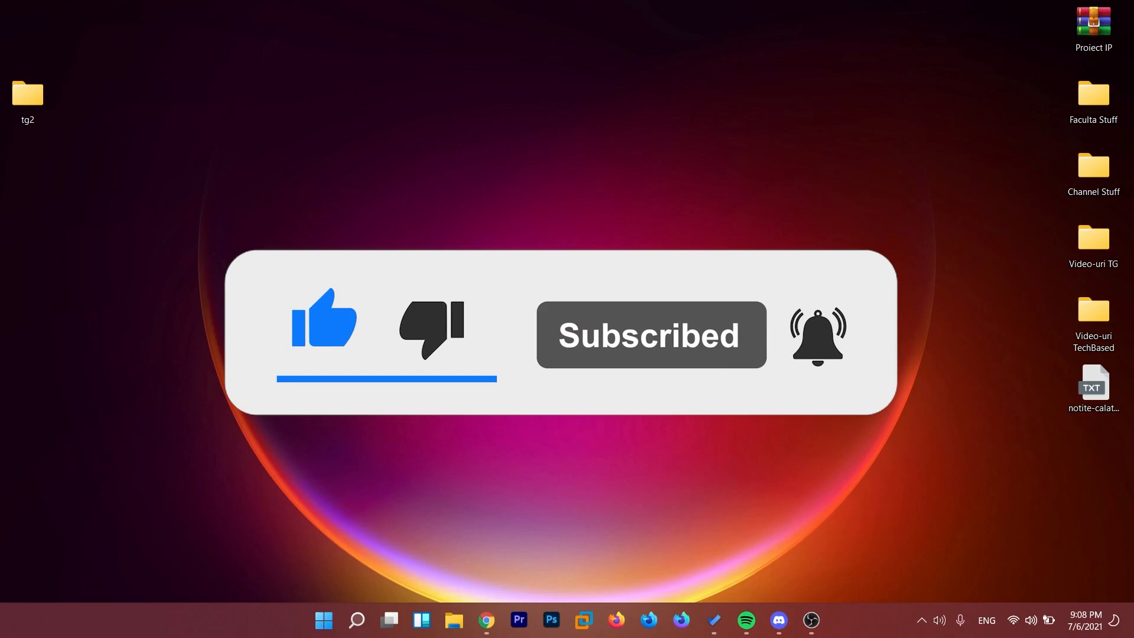